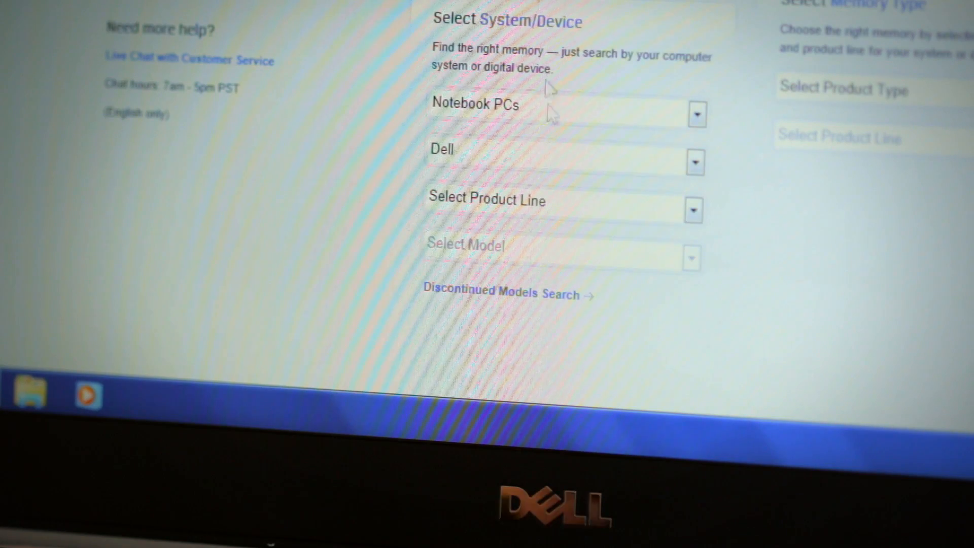
Select the Latitude product line and the E6420 model to list its two compatible 4GB DDR3 SODIMMs
{"action": "left_click", "coordinate": [694, 162]}
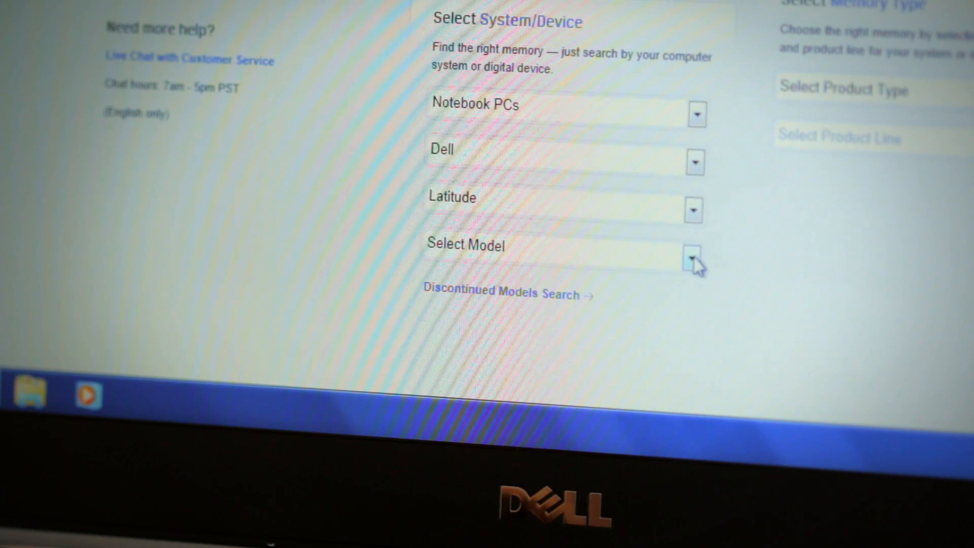
{"action": "left_click", "coordinate": [692, 255]}
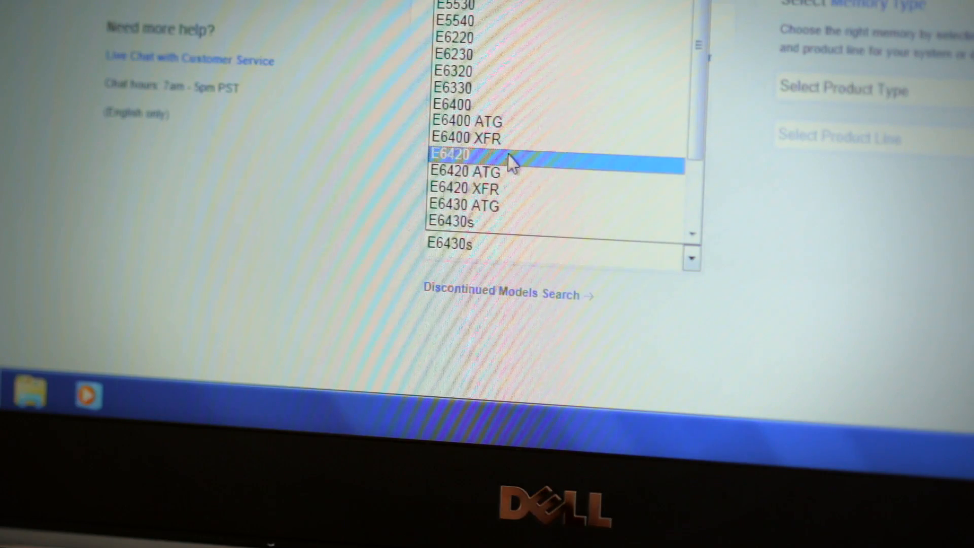
{"action": "left_click", "coordinate": [449, 153]}
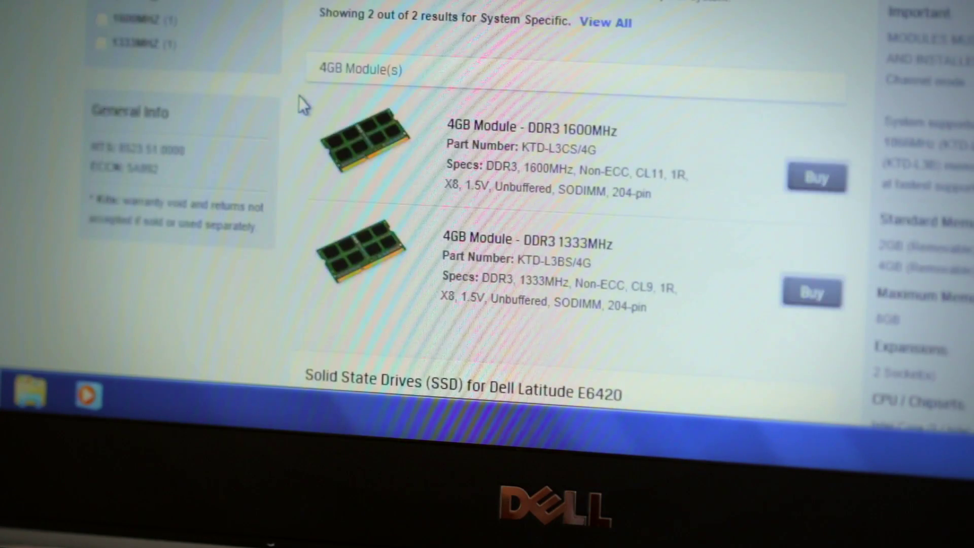